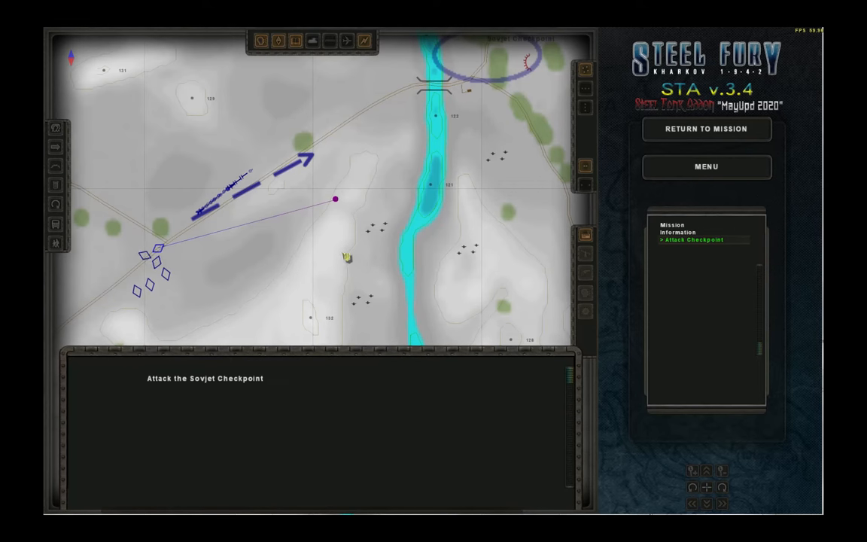
Step: Close the map and resume the mission in the gunner's sight view, then reopen the map
click(706, 129)
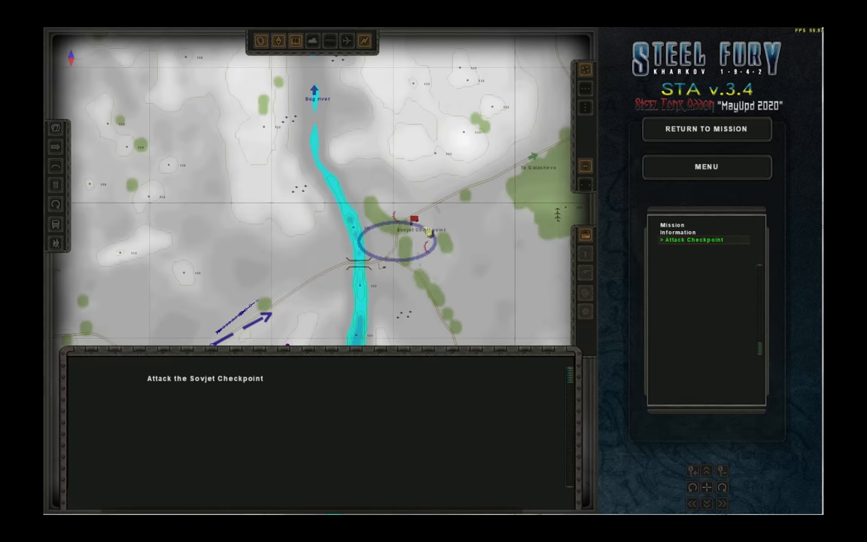
click(706, 128)
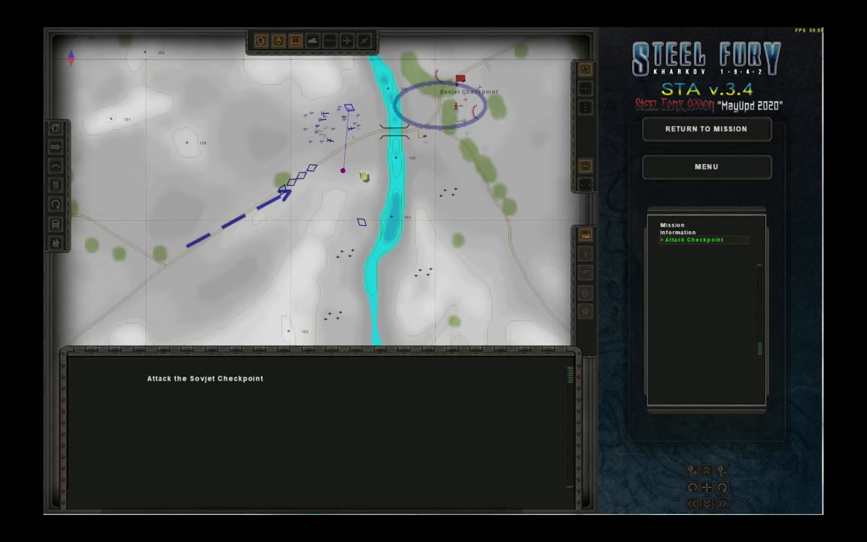
click(706, 129)
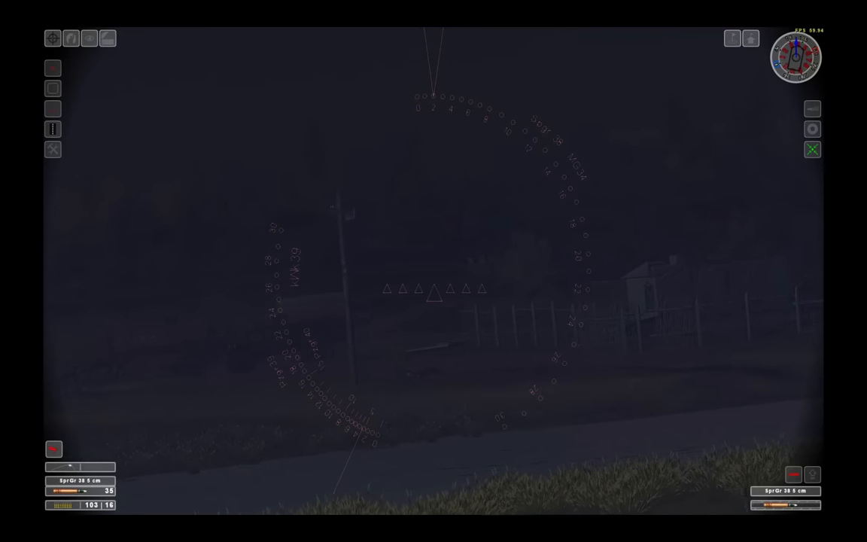
click(433, 289)
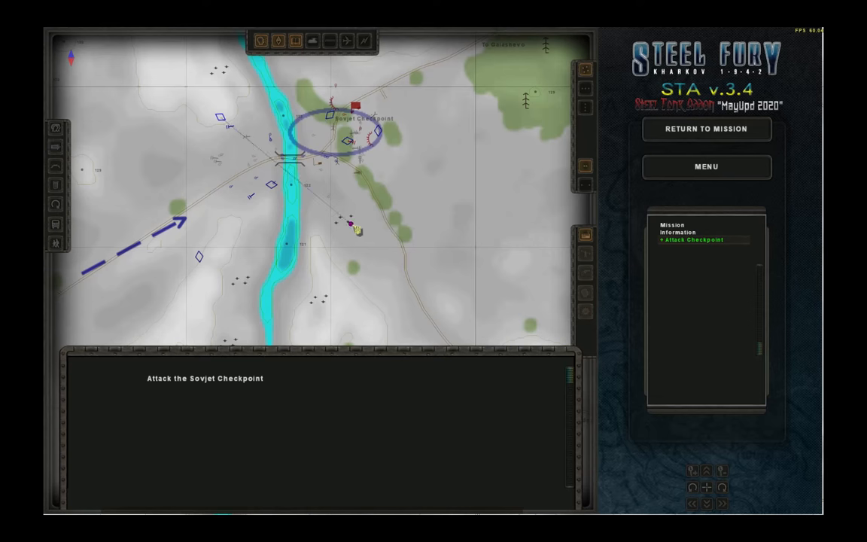
Step: Return to the mission from the pause map with the Soviet checkpoint objective
click(706, 130)
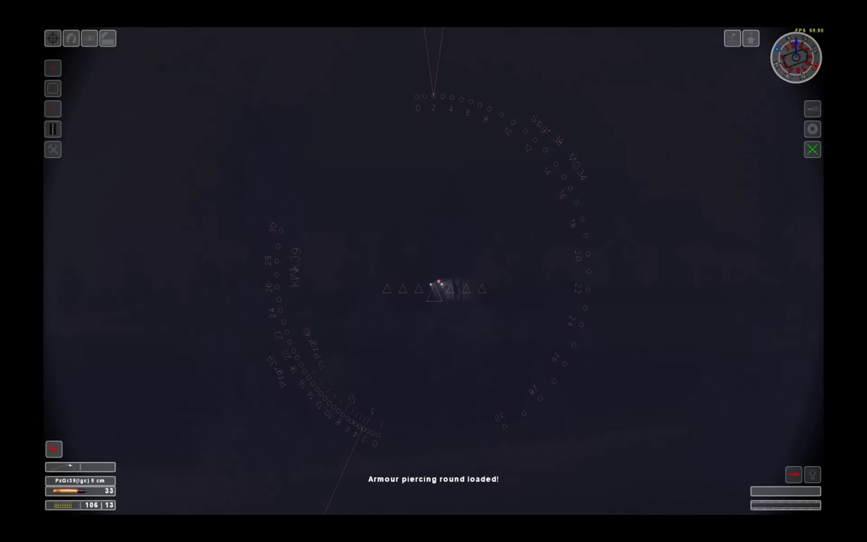
Step: Switch to the gunner's sight at night with an armour-piercing round loaded
click(433, 289)
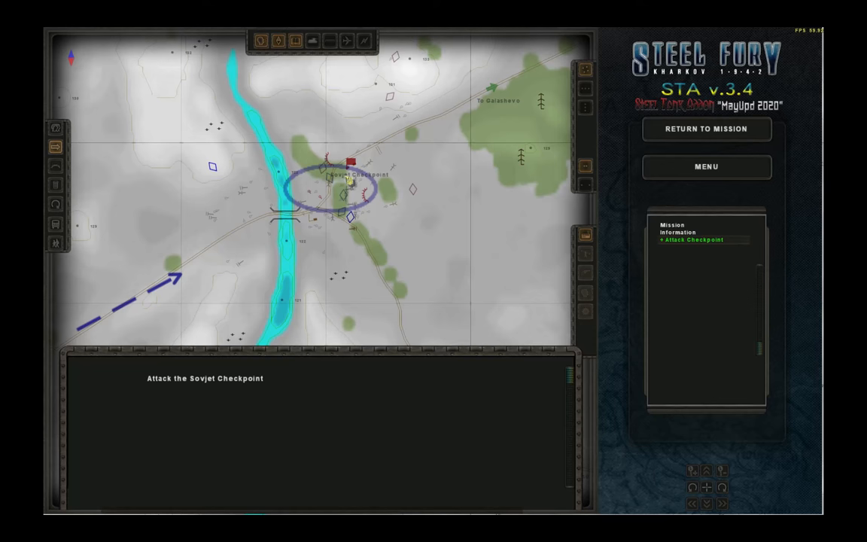
Step: Resume the checkpoint battle in gunner's sight until the defensive-position objective appears
click(706, 129)
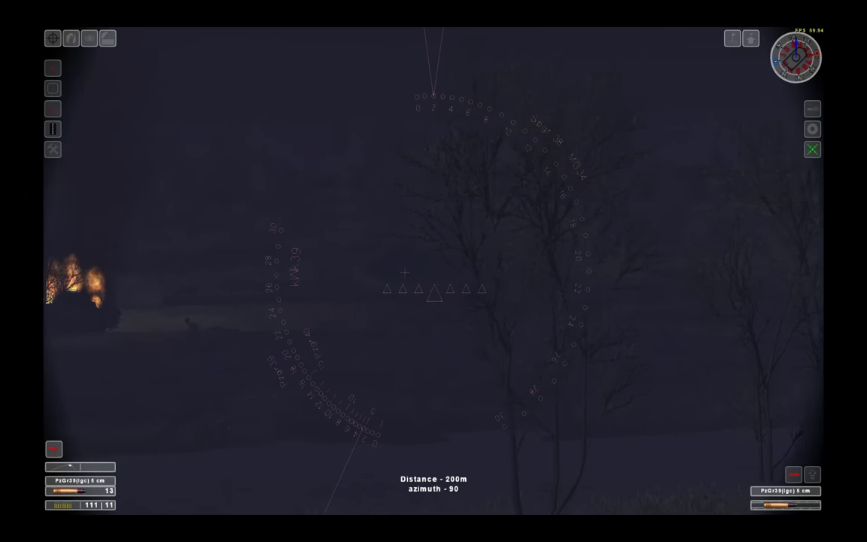
click(433, 271)
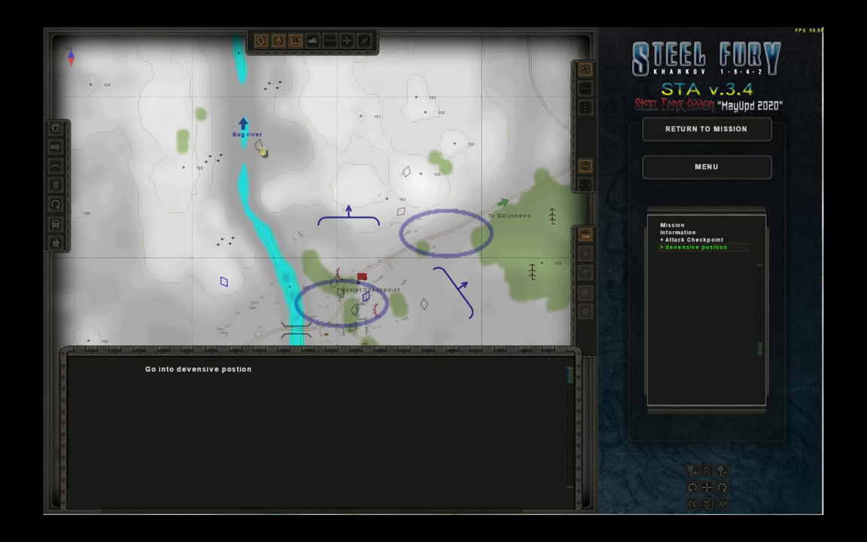
Step: Show the tactical map with the new 'Go into defensive position' objective
click(706, 130)
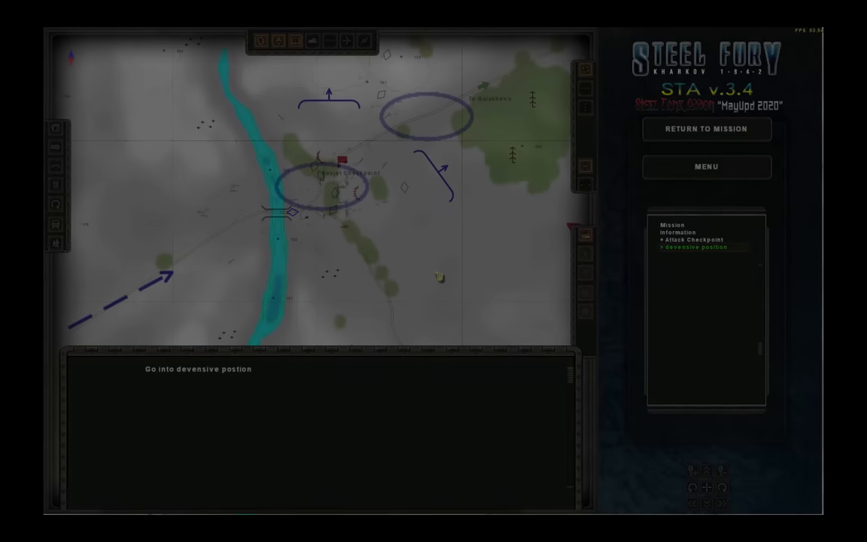
click(706, 130)
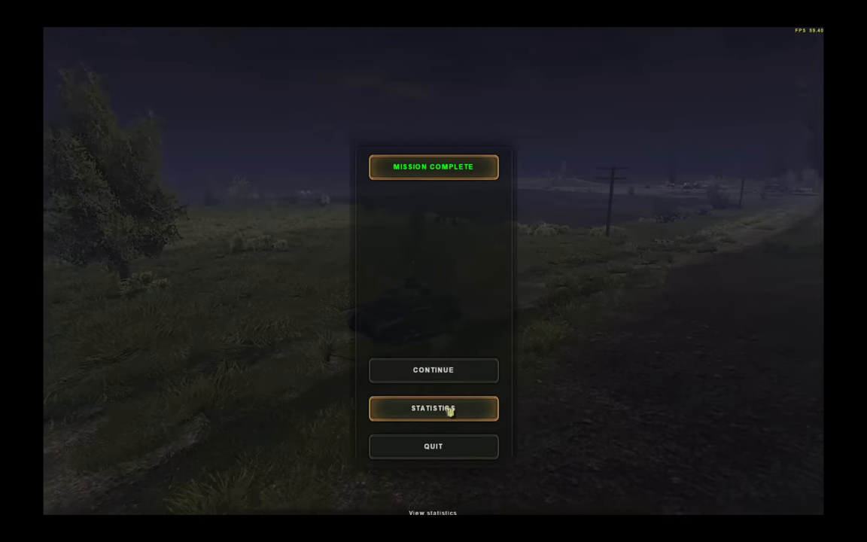
Step: Show the detailed statistics: 48 shots, 42 hits, 7 destroyed, 56% efficiency
click(433, 408)
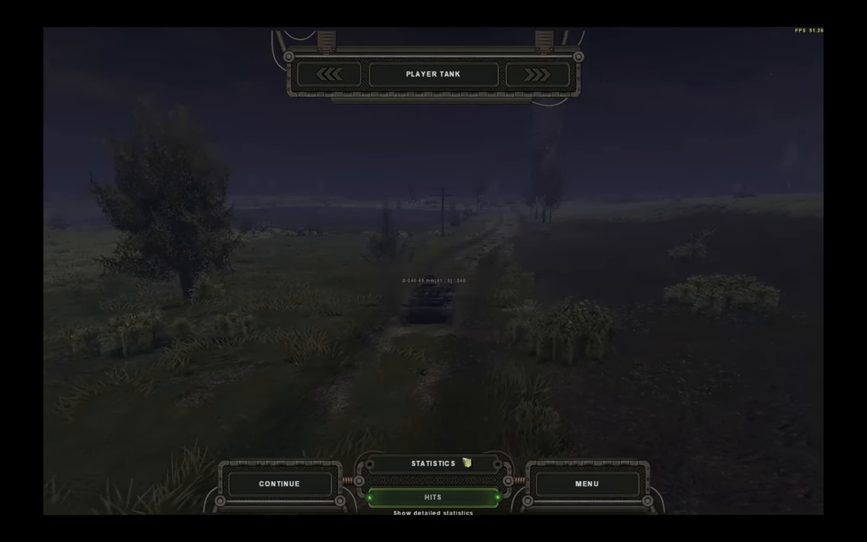
click(434, 464)
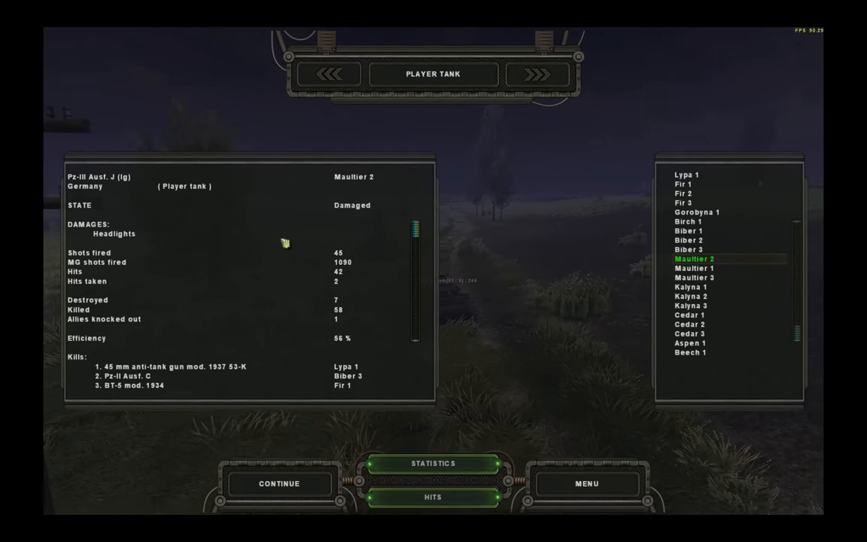
mouse_move(340, 262)
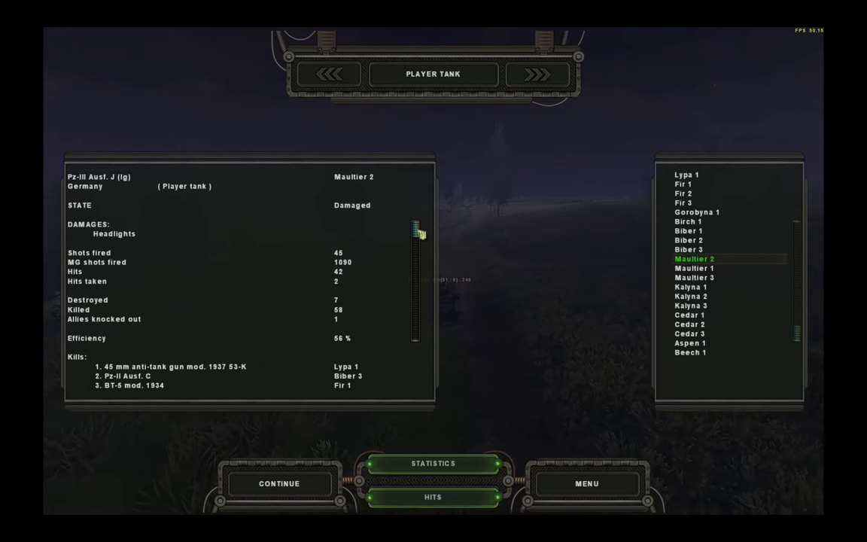
Step: Review Maultier 1 and Maultier 2 statistics, then show the player Pz-III's hit model
scroll(down, 3)
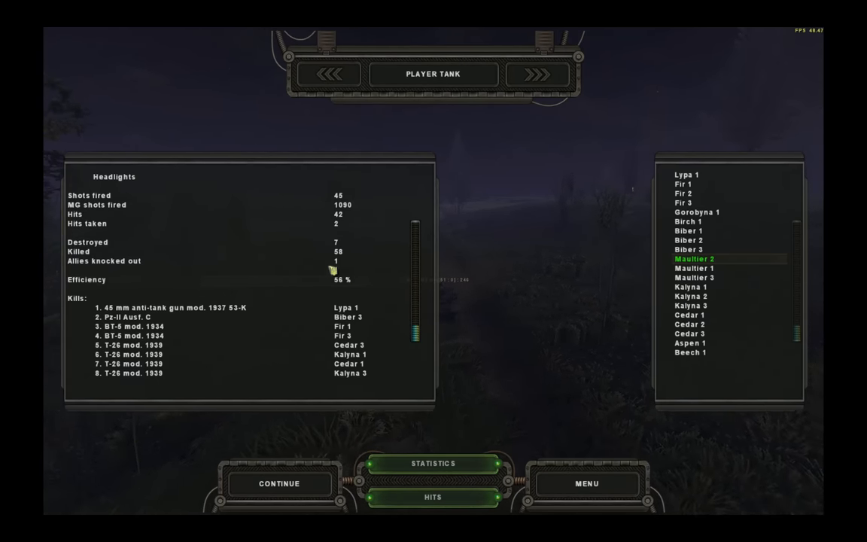
mouse_move(380, 296)
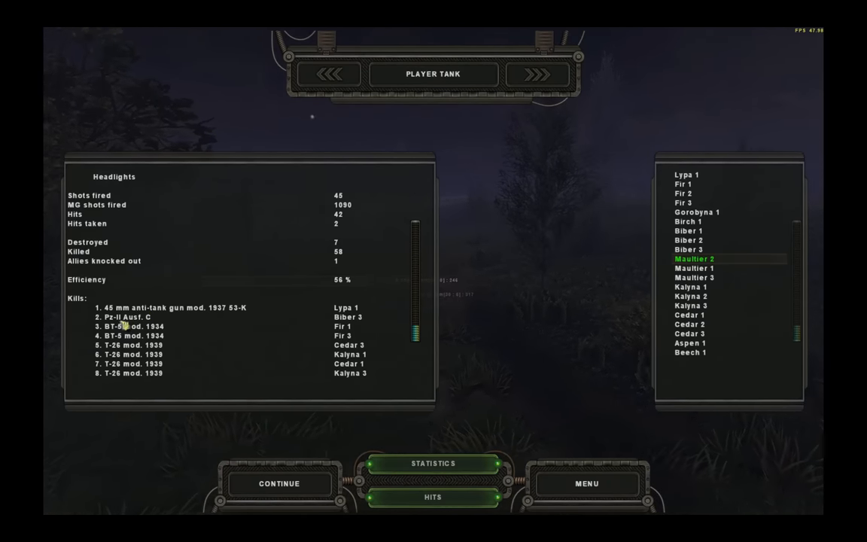
mouse_move(285, 320)
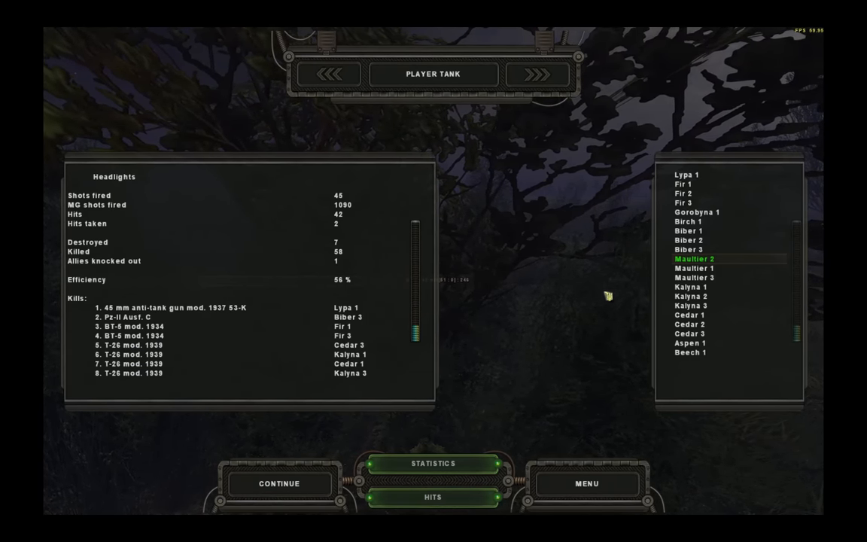
mouse_move(705, 184)
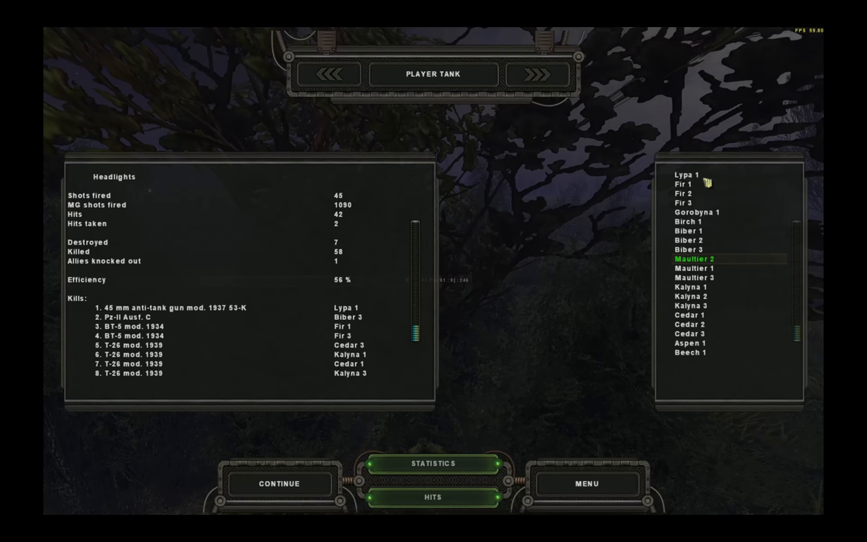
click(694, 268)
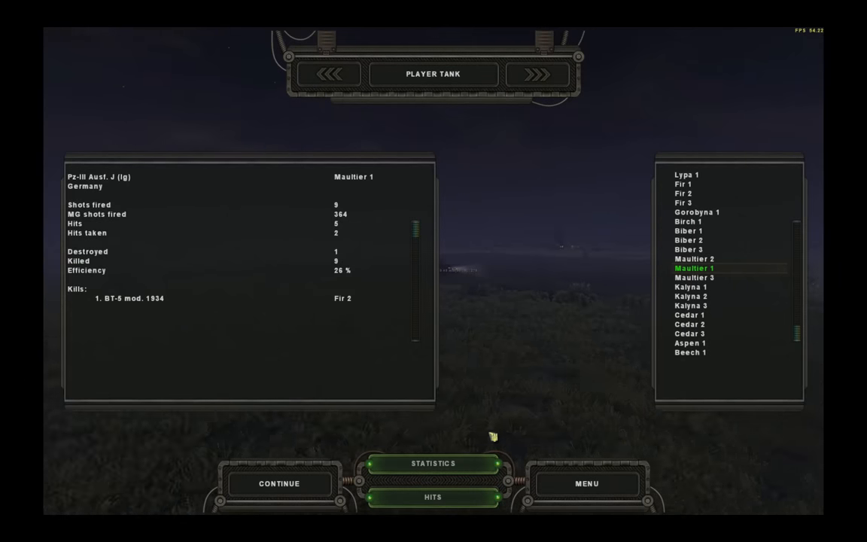
click(694, 259)
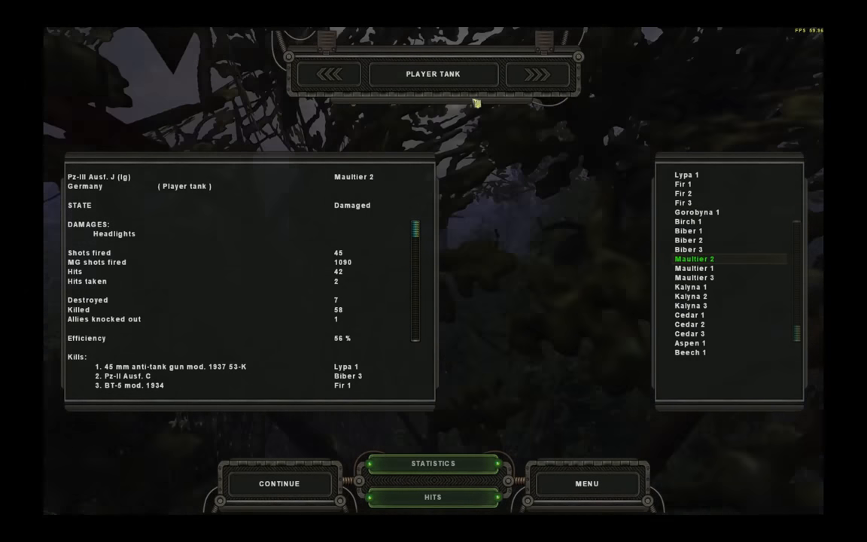
click(434, 496)
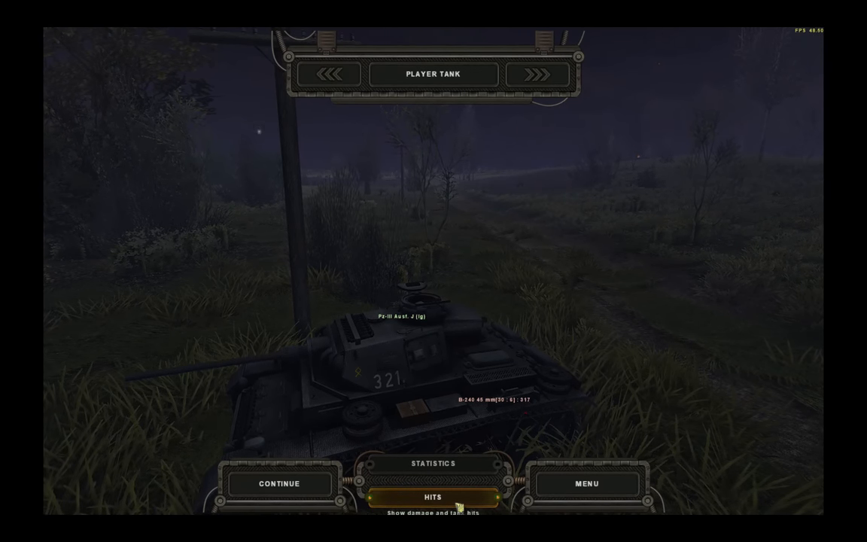
Step: Rotate the hit view to see the player's Pz-III from another side
click(434, 497)
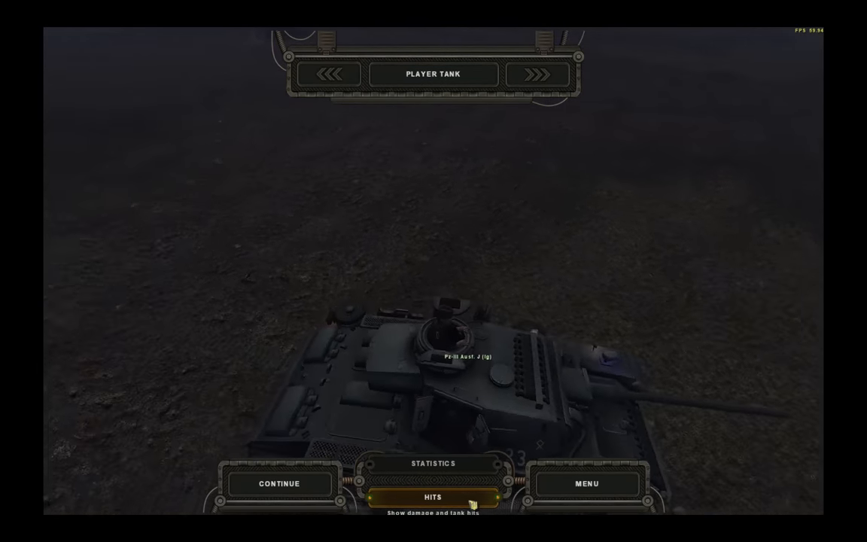
Step: Rotate the hit view again to another angle of the player tank
click(434, 496)
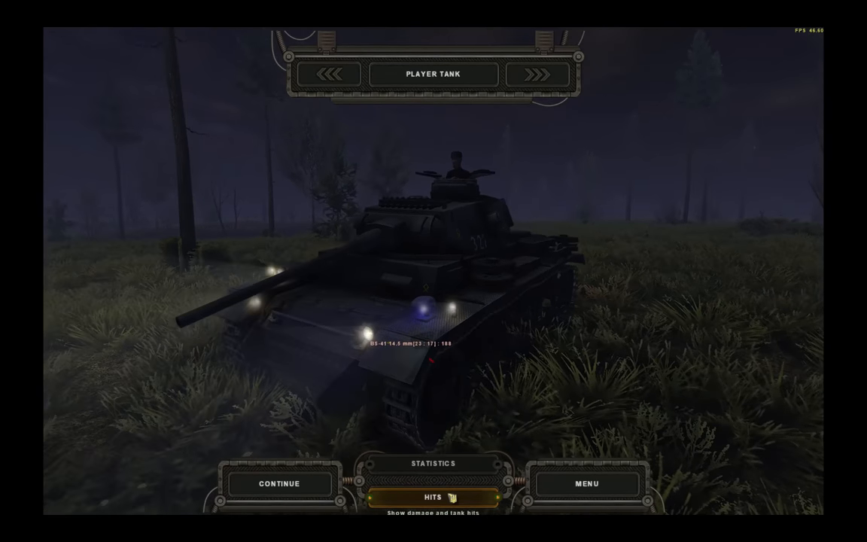
Step: View the tank's hits from the front, then return to Maultier 2's statistics panel
click(434, 497)
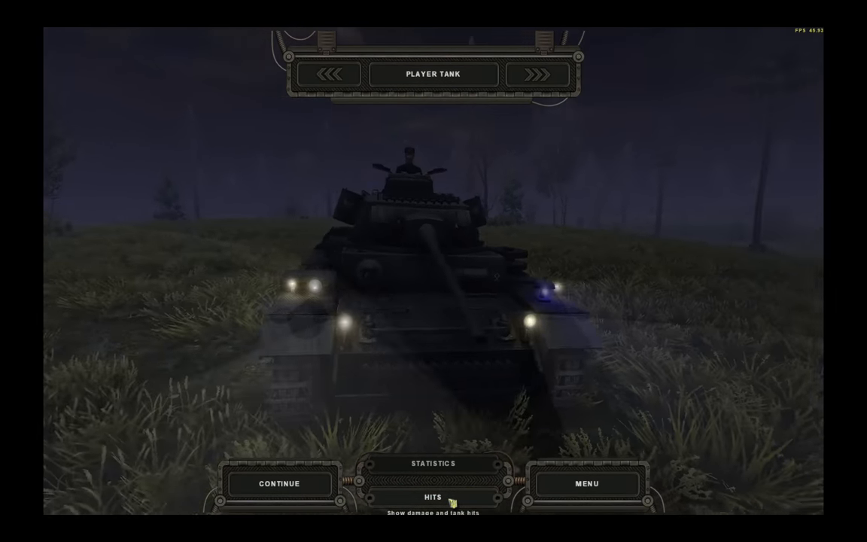
click(432, 497)
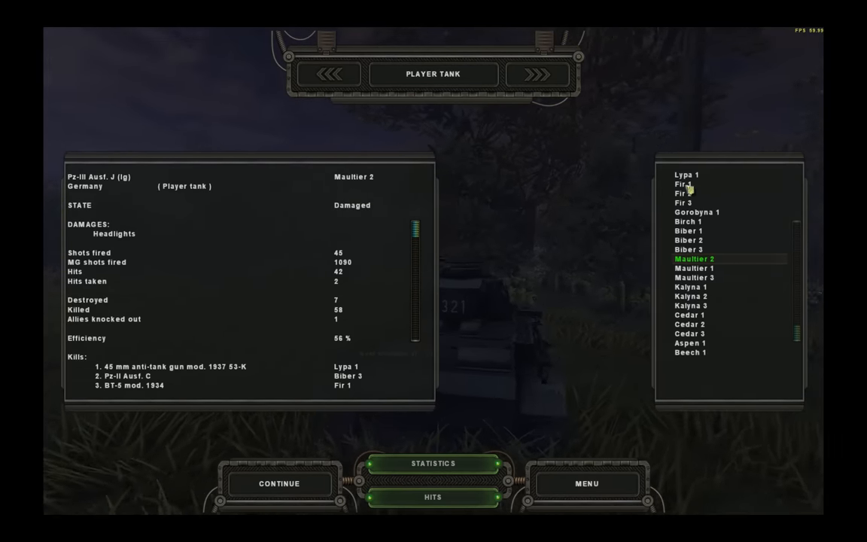
Step: Review the abandoned 45 mm gun Lypo 1's statistics, then toggle the panels off and back on
click(685, 175)
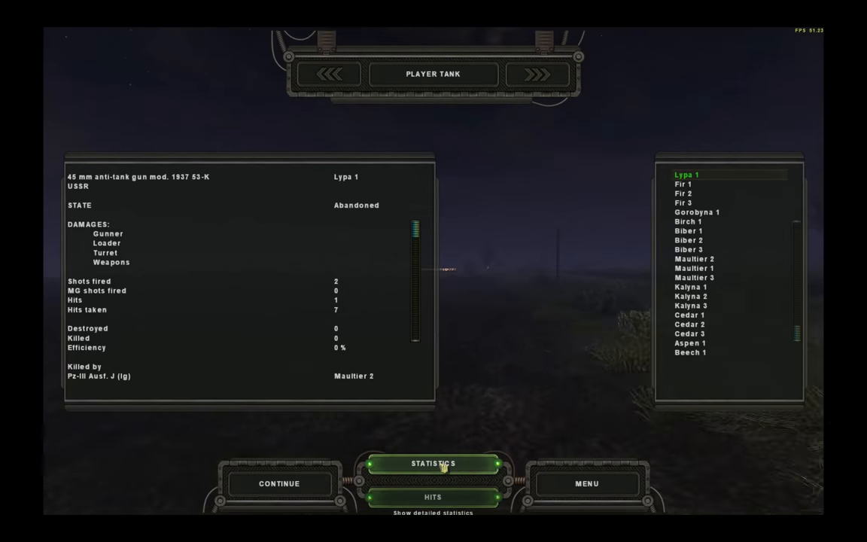
click(434, 496)
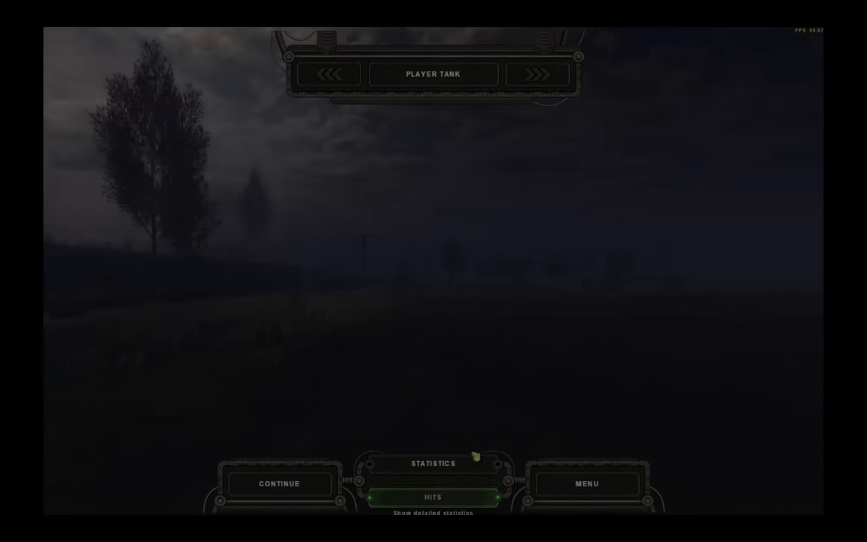
click(434, 463)
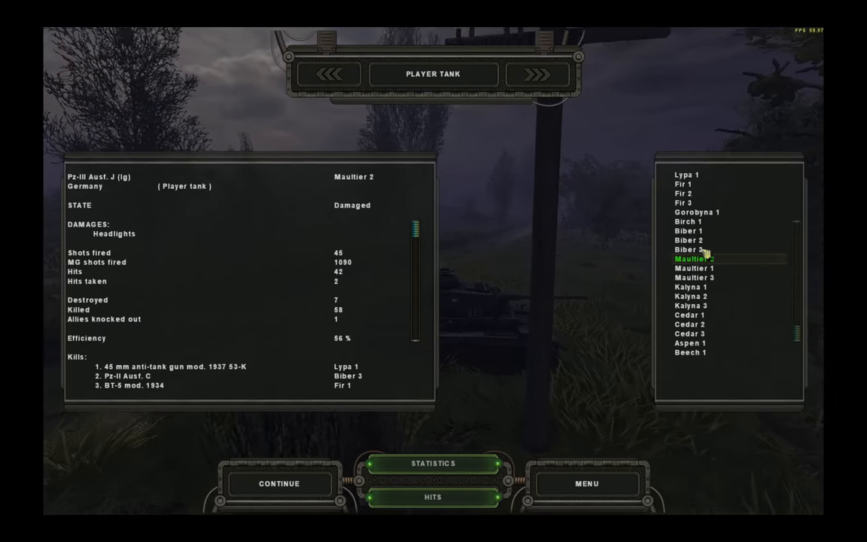
Step: Select the Pz-II Biber 3 to see its burning wreck in the hits view
click(688, 250)
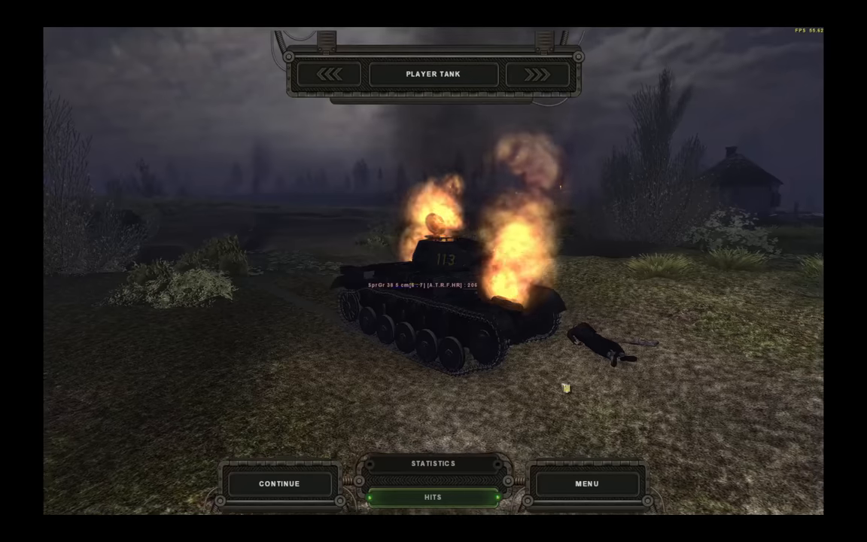
Step: Read the destroyed Pz-II Biber 3's damage report, then switch back to player tank Maultier 2
click(433, 464)
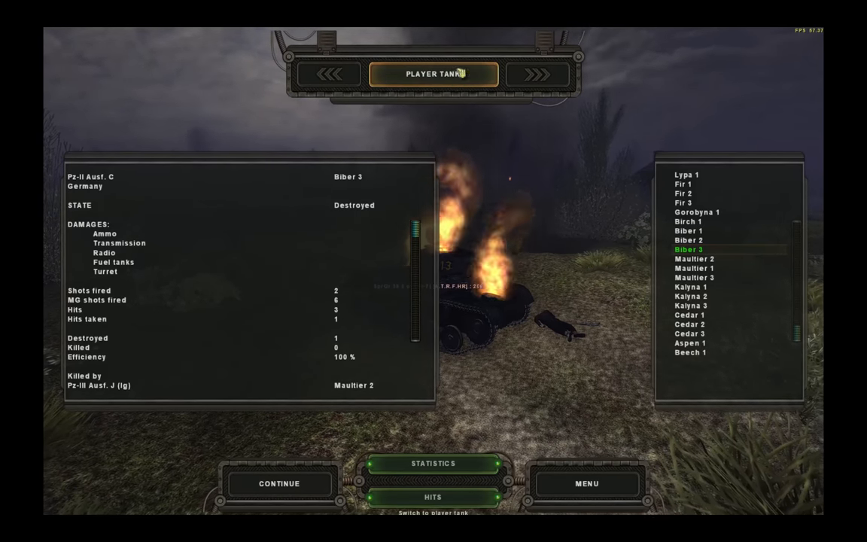
click(694, 259)
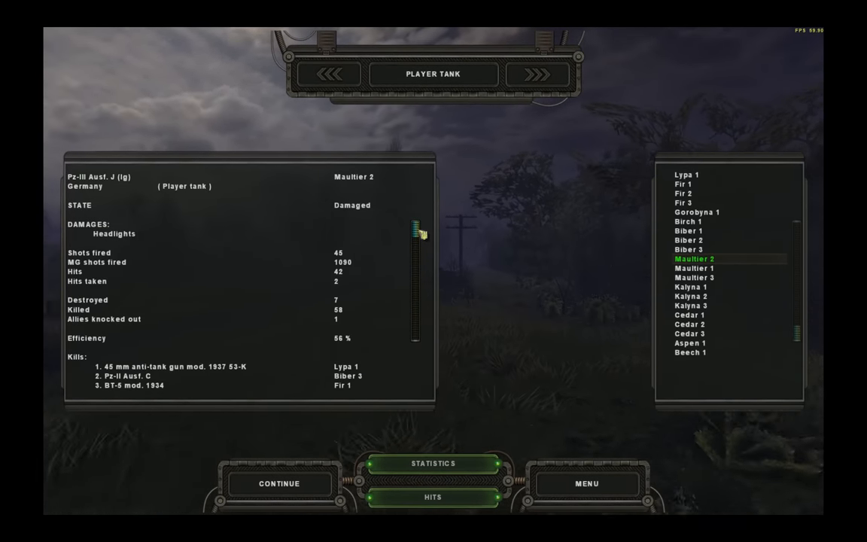
Step: Scroll the unit list down to reach the destroyed BT-5 mod. 1934
scroll(down, 3)
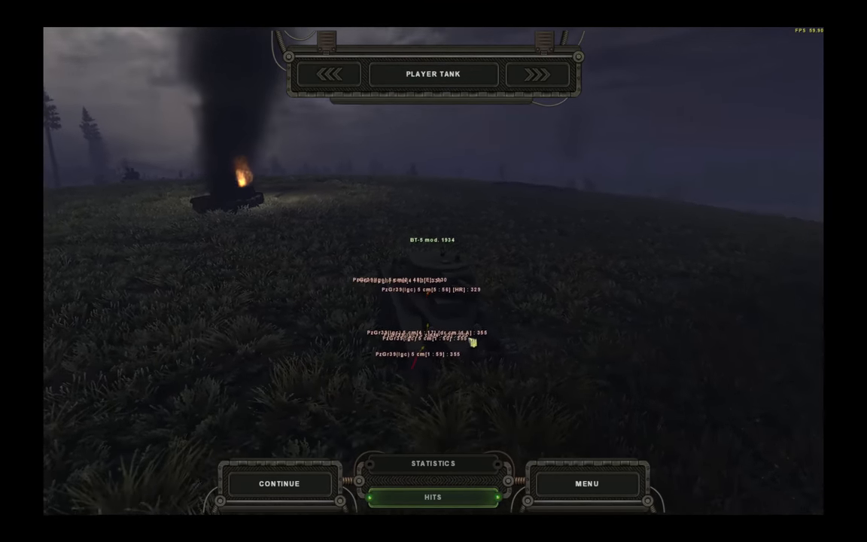
Step: Read the BT-5 Fir 3's damage report, then return to Maultier 2's eight-kill statistics
click(433, 463)
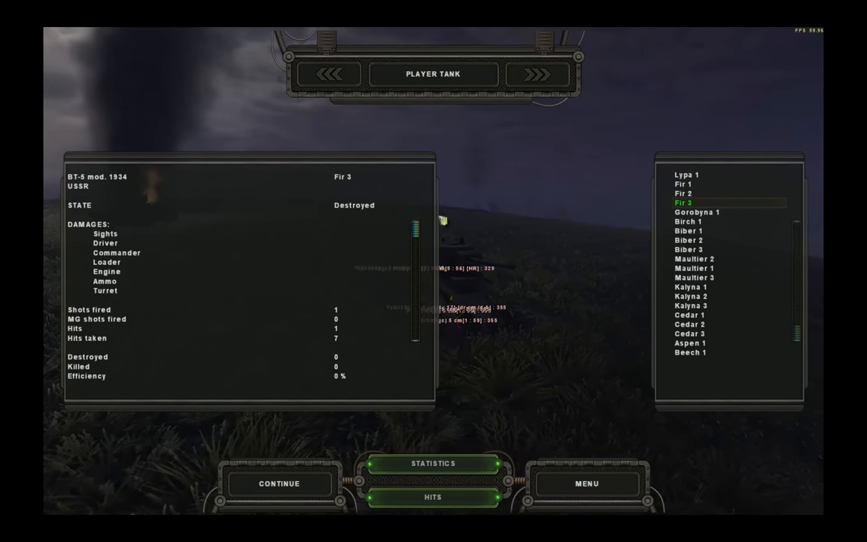
click(694, 259)
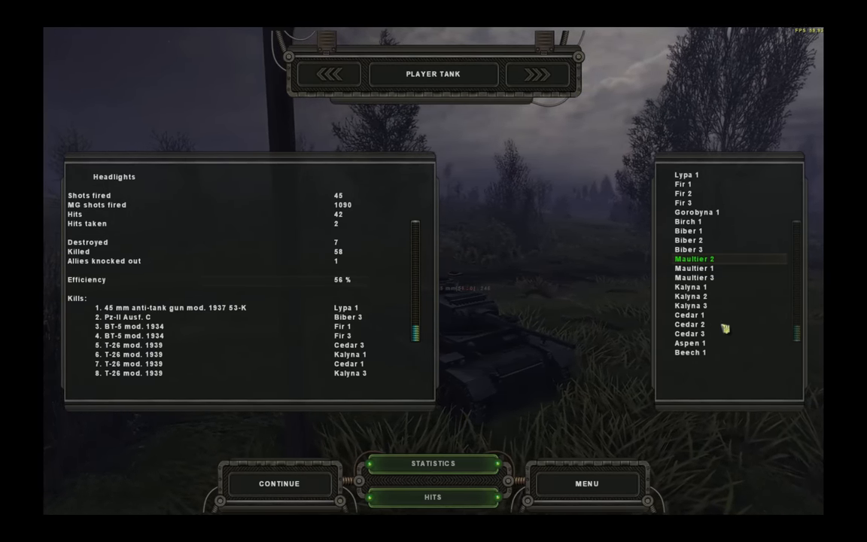
Step: Check the abandoned T-26 Cedar 1's report and hits, then show Maultier 1's eight-kill statistics
click(690, 315)
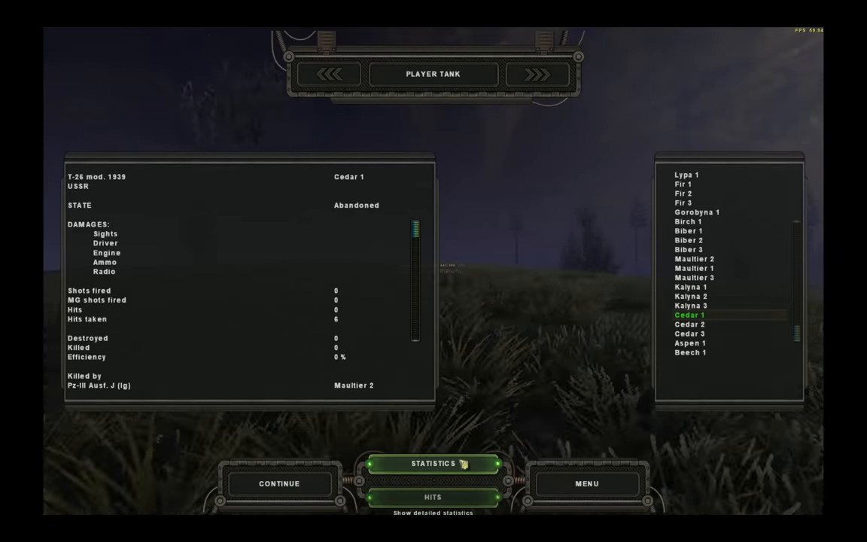
click(433, 497)
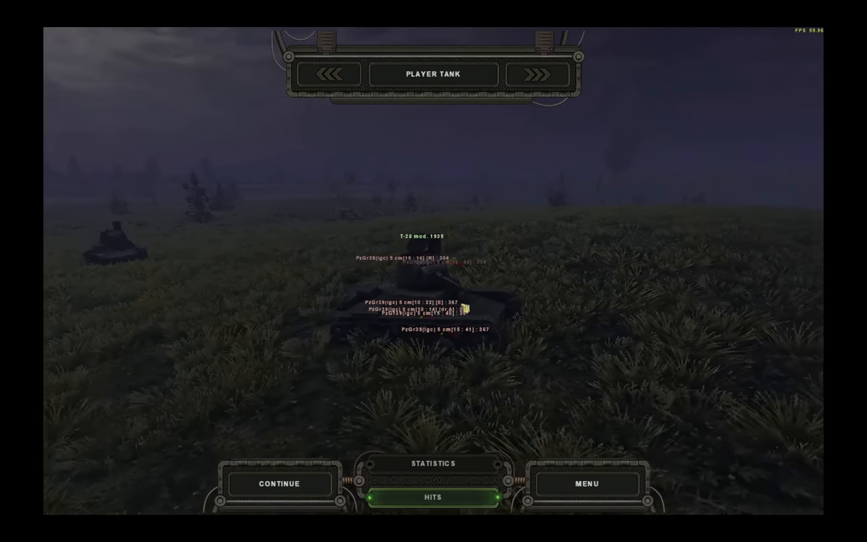
click(433, 463)
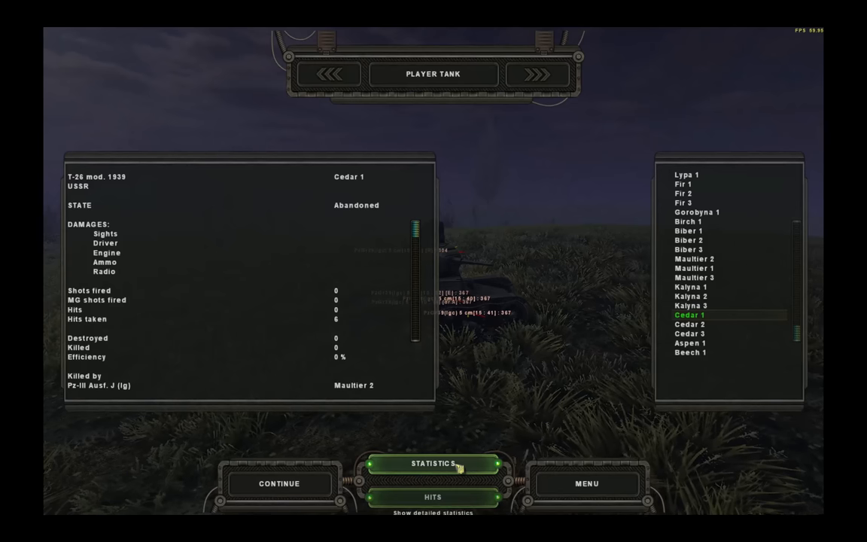
click(690, 335)
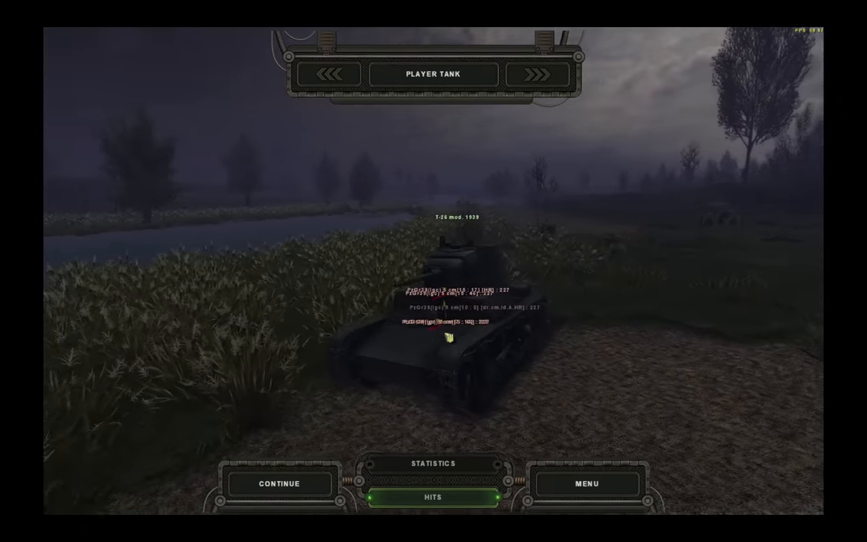
click(433, 464)
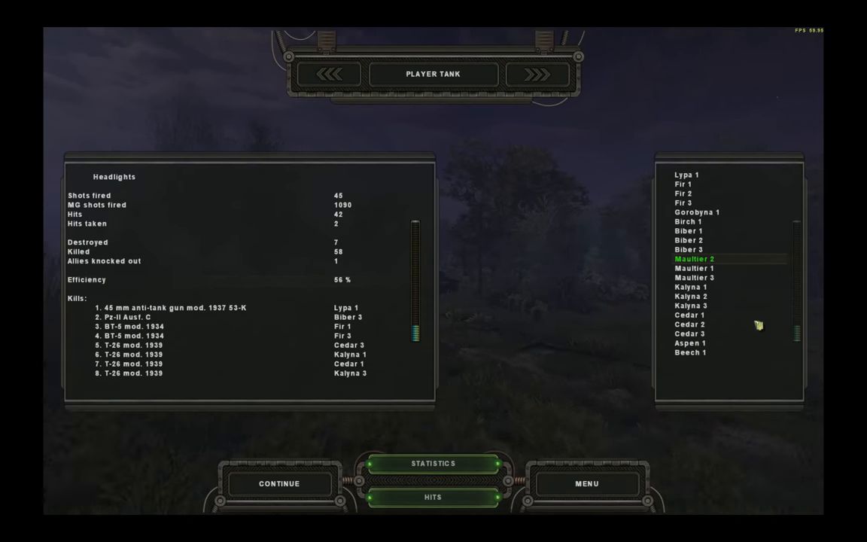
Step: Review the destroyed T-26 Kalyna 1's damage report and its burning wreck's hit markers
click(689, 286)
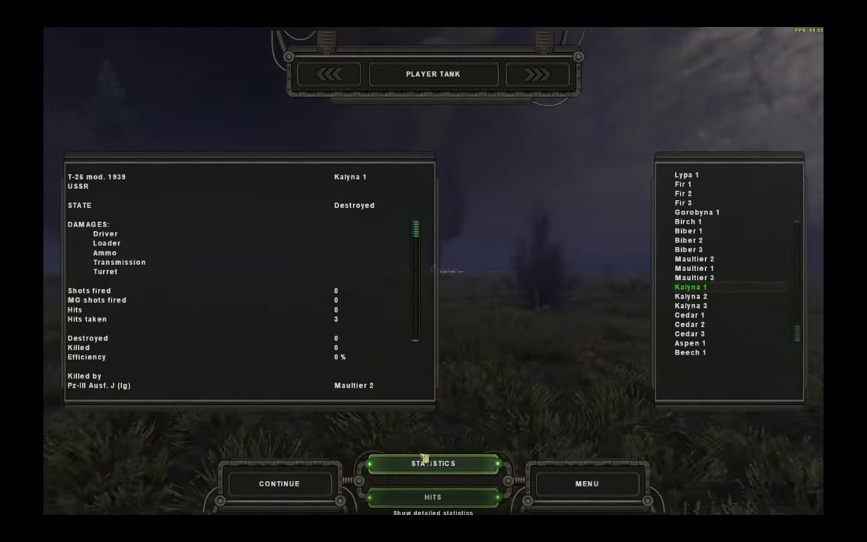
click(434, 497)
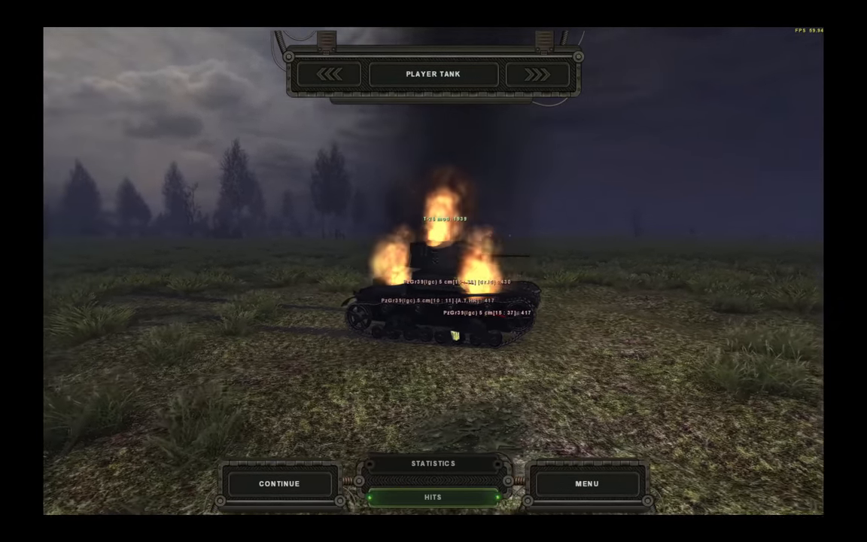
click(432, 464)
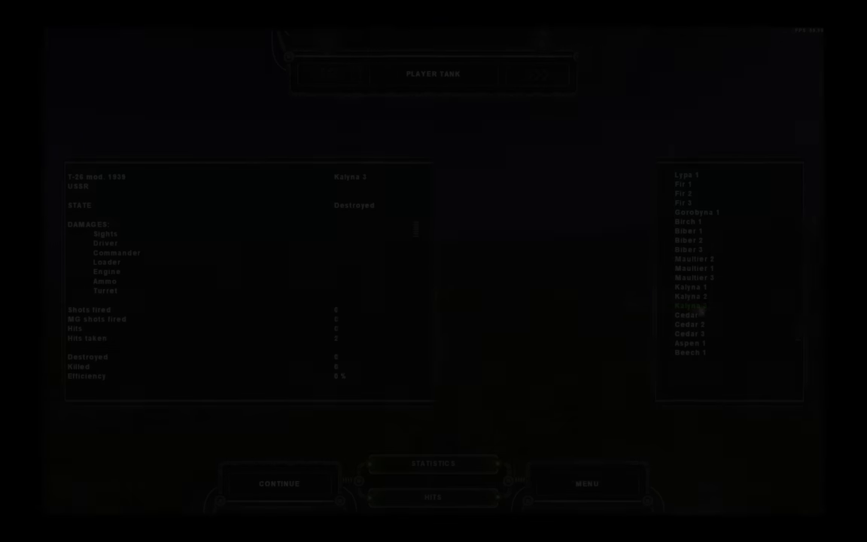
Step: View where the T-26 Kalyna 3 was hit, then show its detailed damage report
click(434, 497)
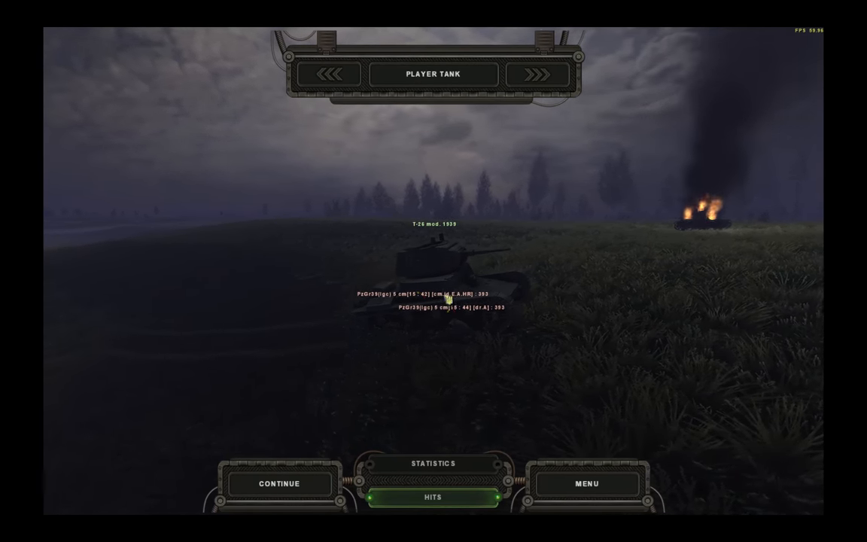
click(432, 463)
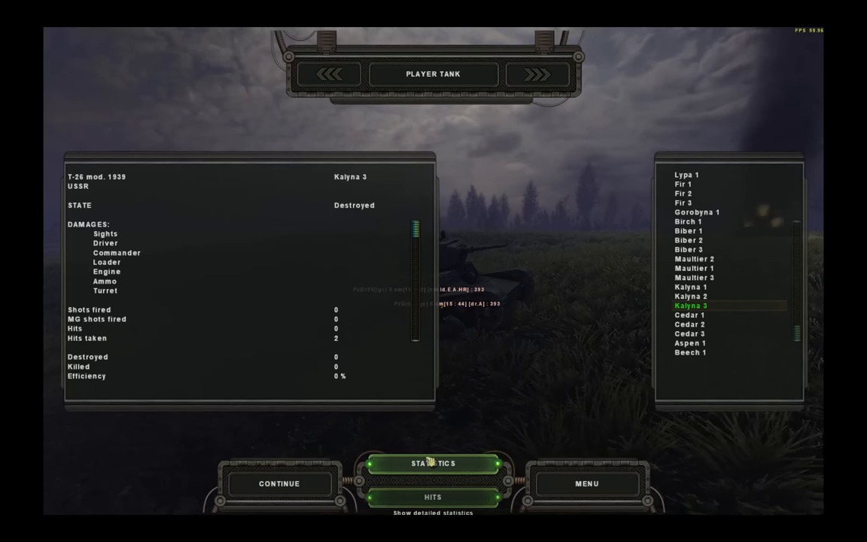